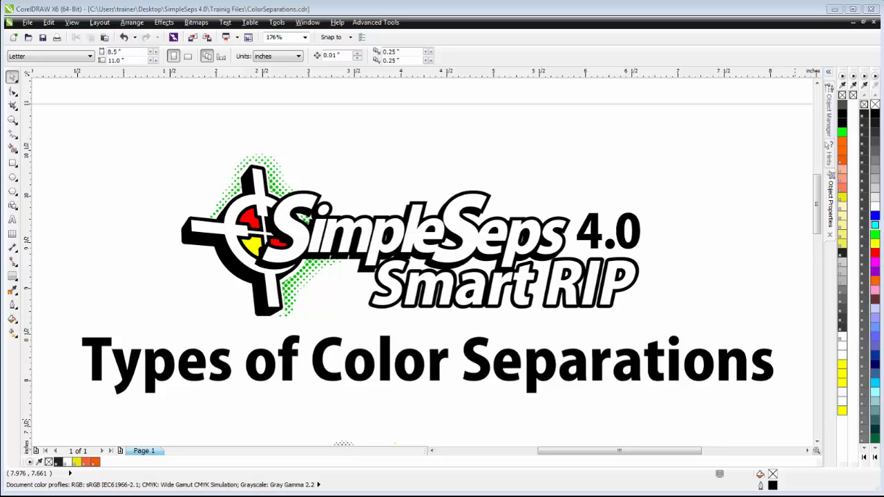
{"action": "mouse_move", "coordinate": [287, 38]}
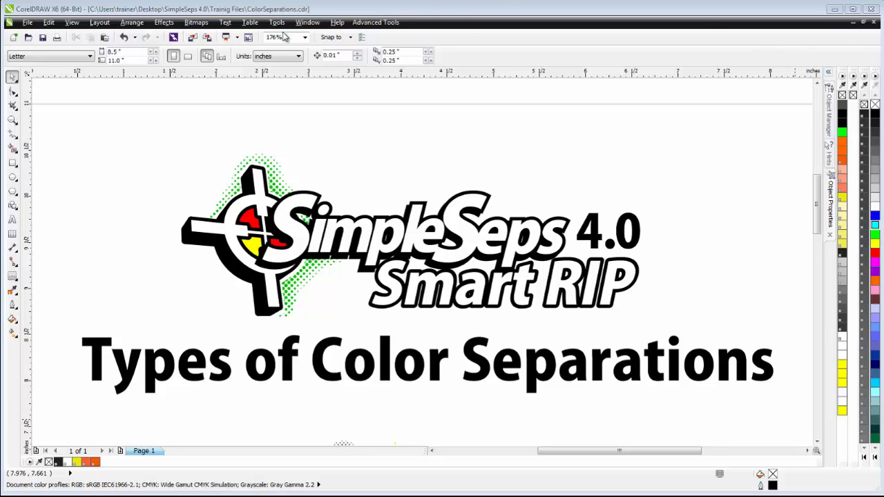
Step: Switch from the title document to the Untitled-1 document holding the tiger artwork
{"action": "left_click", "coordinate": [306, 22]}
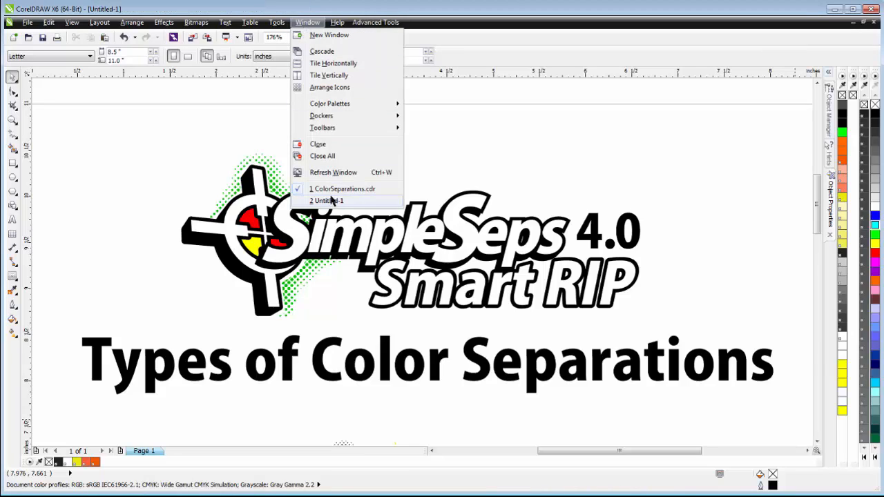
{"action": "left_click", "coordinate": [326, 200]}
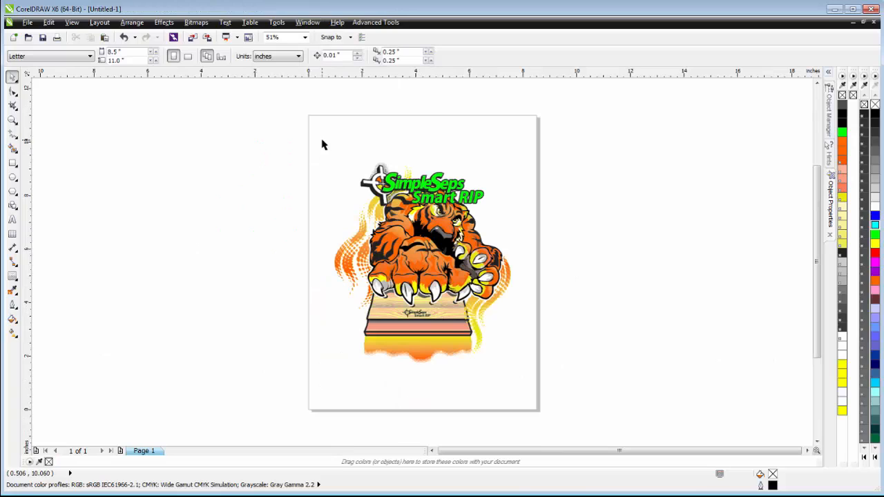
Step: Build a selection palette from the tiger and run One Click Conversion, reducing 19 colours to 5 plus tints
{"action": "left_click", "coordinate": [376, 22]}
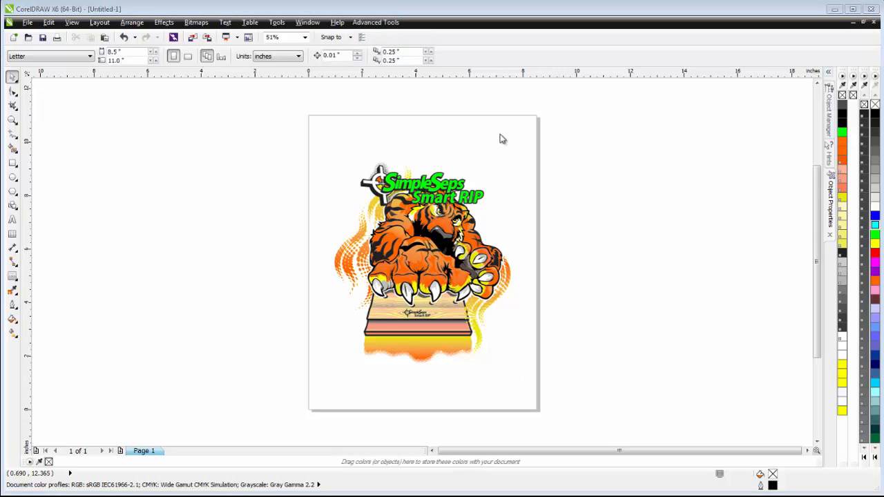
{"action": "mouse_move", "coordinate": [809, 151]}
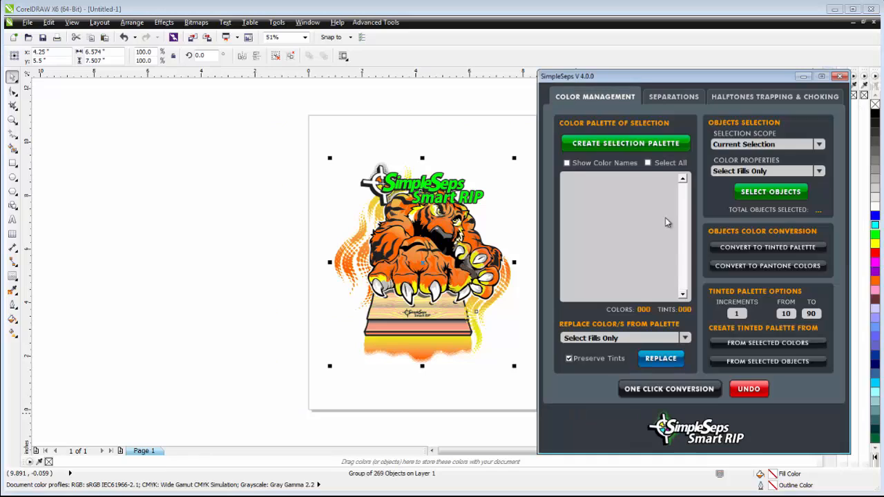
{"action": "left_click", "coordinate": [624, 142]}
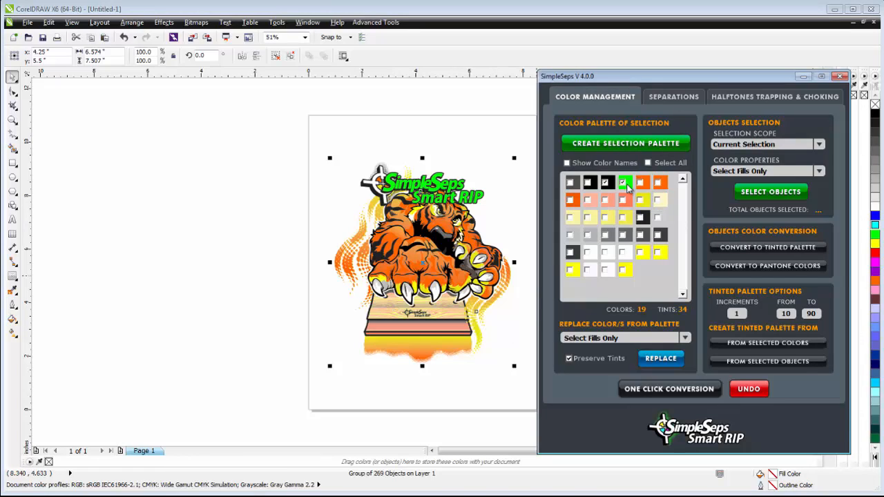
{"action": "mouse_move", "coordinate": [644, 200]}
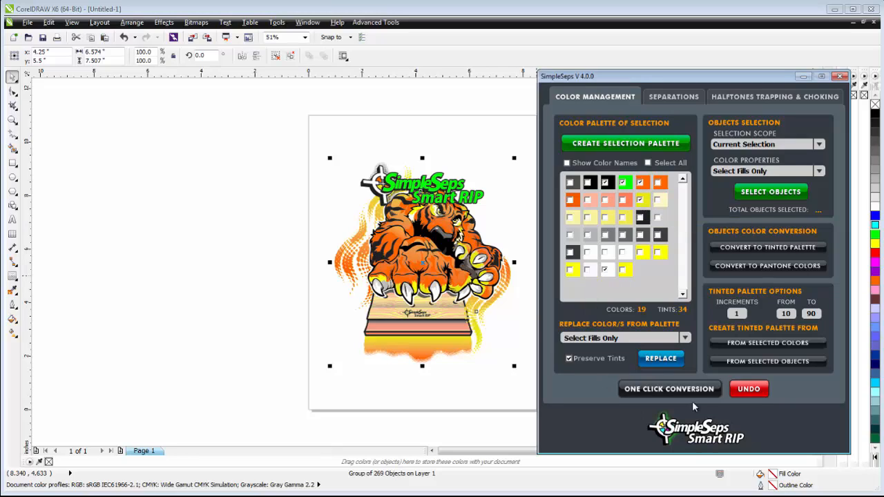
{"action": "left_click", "coordinate": [668, 389]}
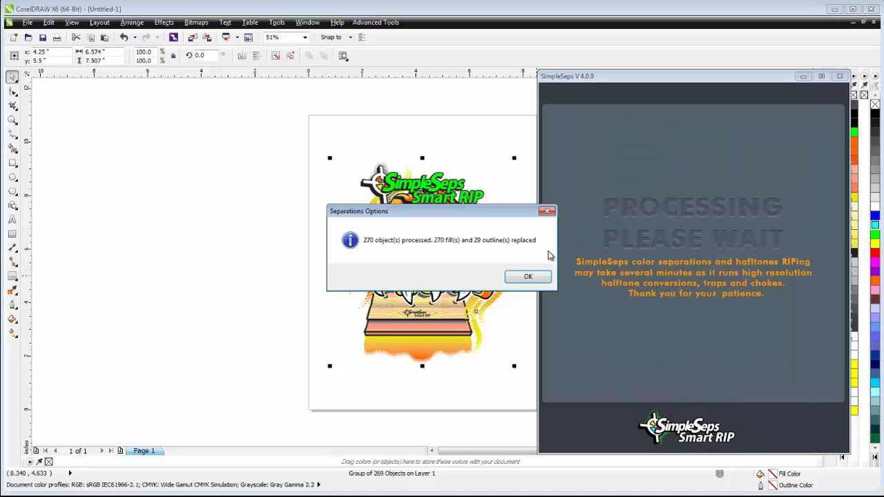
{"action": "left_click", "coordinate": [527, 277]}
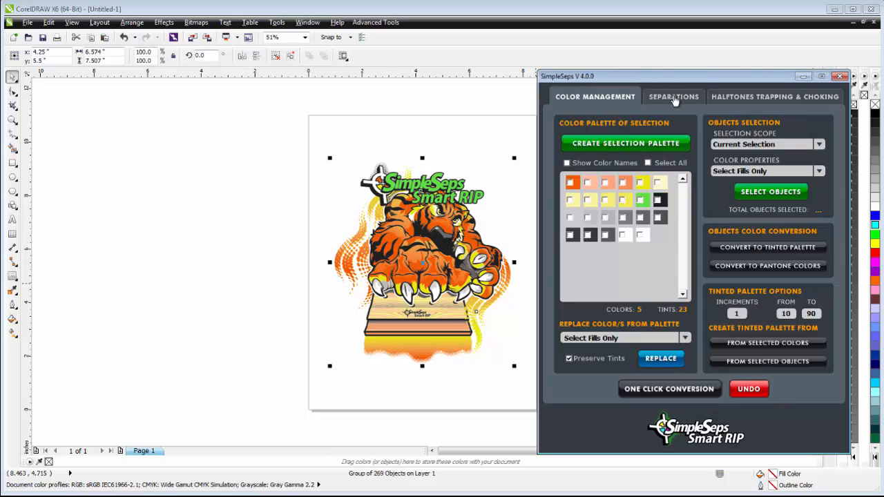
Step: Generate spot-colour separations with registration marks, producing a page per Pantone plate and highlight white
{"action": "left_click", "coordinate": [674, 96]}
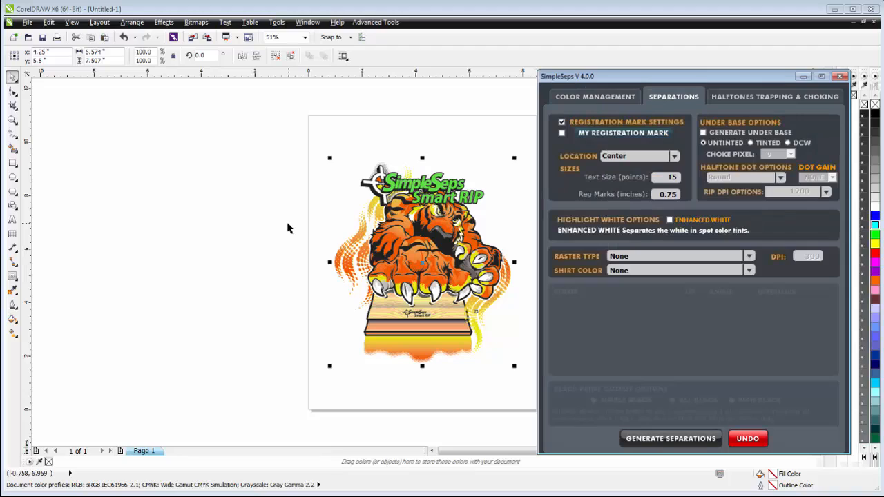
{"action": "left_click", "coordinate": [561, 121]}
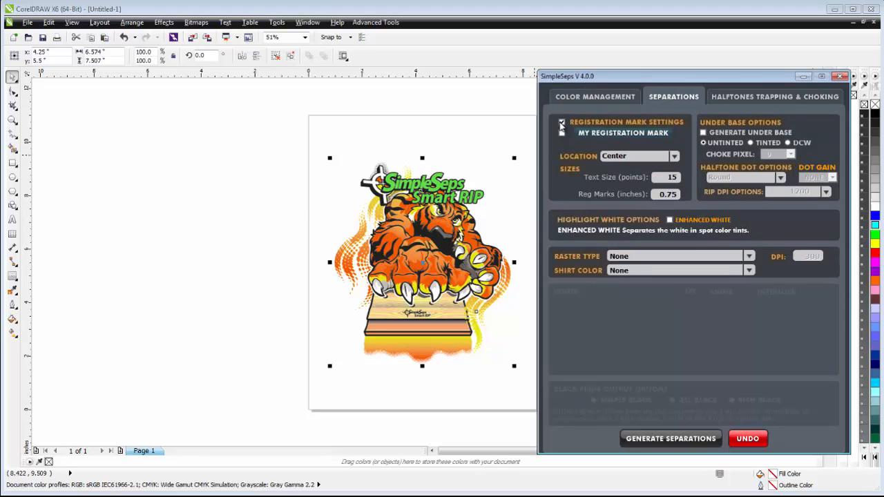
{"action": "left_click", "coordinate": [560, 122]}
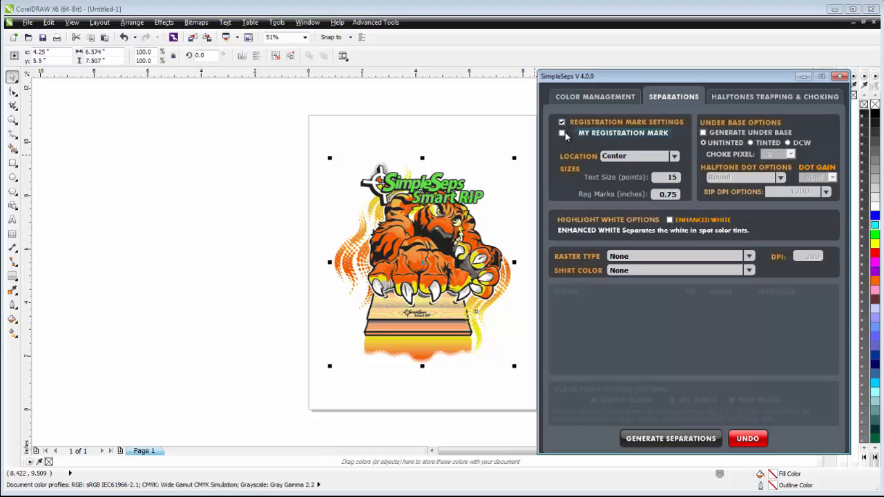
{"action": "mouse_move", "coordinate": [661, 135]}
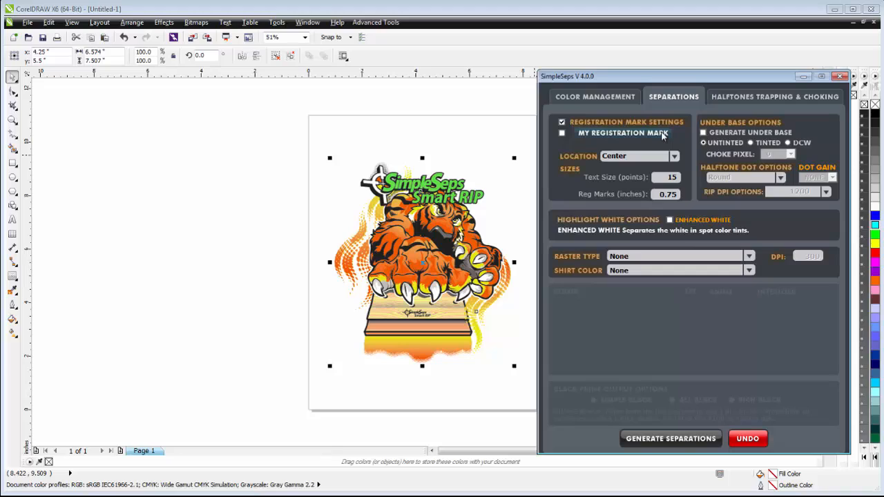
{"action": "mouse_move", "coordinate": [615, 433]}
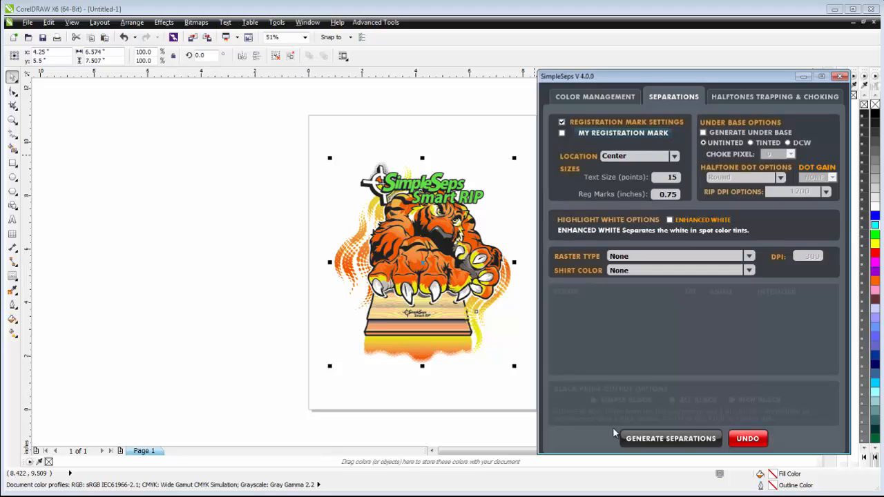
{"action": "mouse_move", "coordinate": [564, 255]}
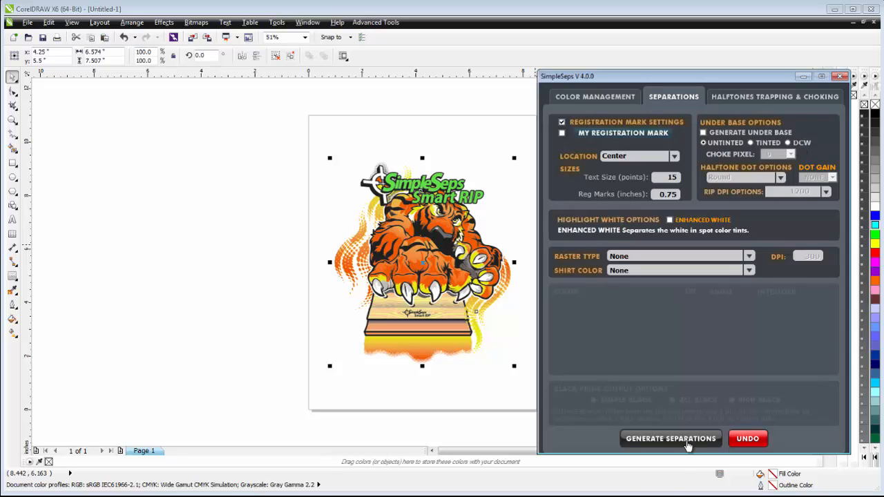
{"action": "left_click", "coordinate": [669, 440]}
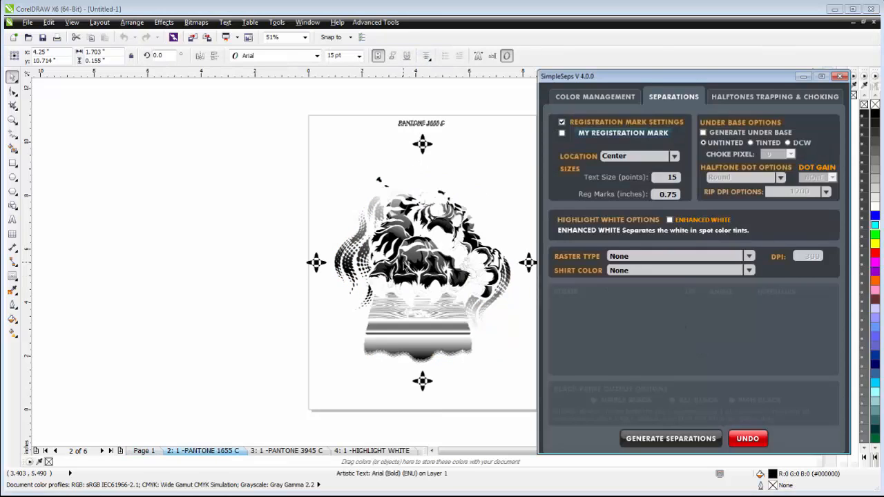
Step: Delete the generated plate pages from page 2 onward, leaving only the original tiger page
{"action": "left_click", "coordinate": [421, 255]}
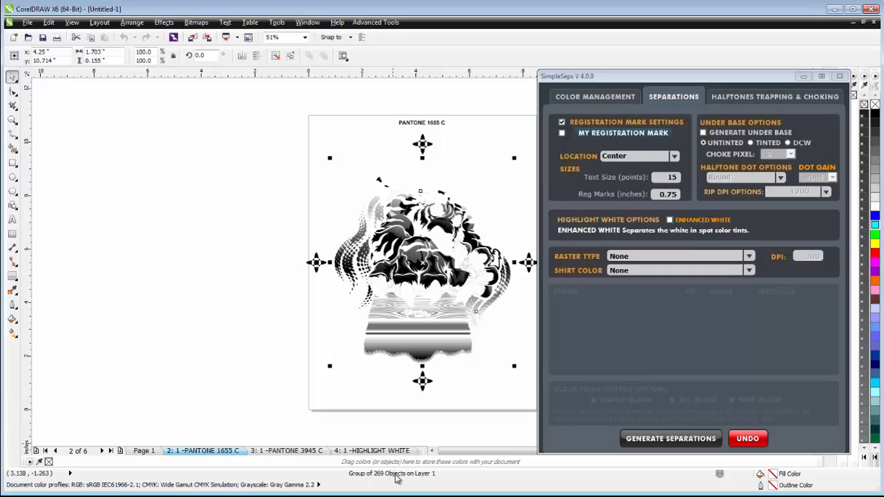
{"action": "mouse_move", "coordinate": [666, 232]}
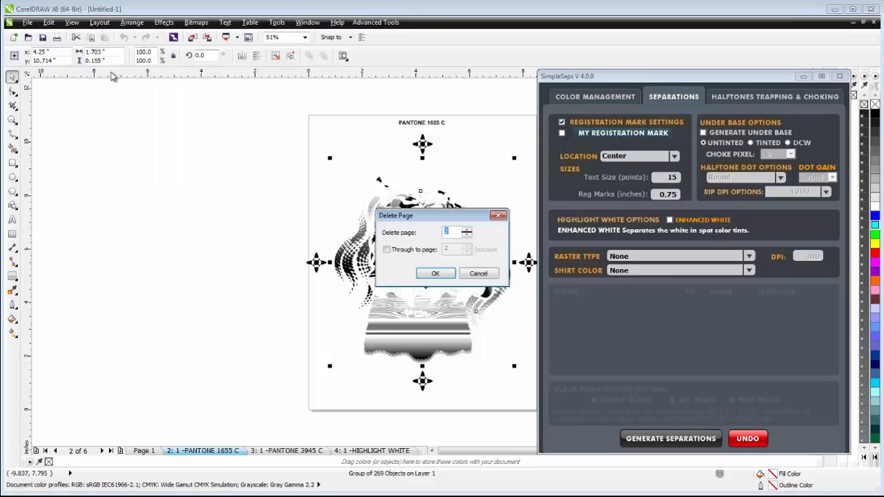
{"action": "left_click", "coordinate": [386, 249]}
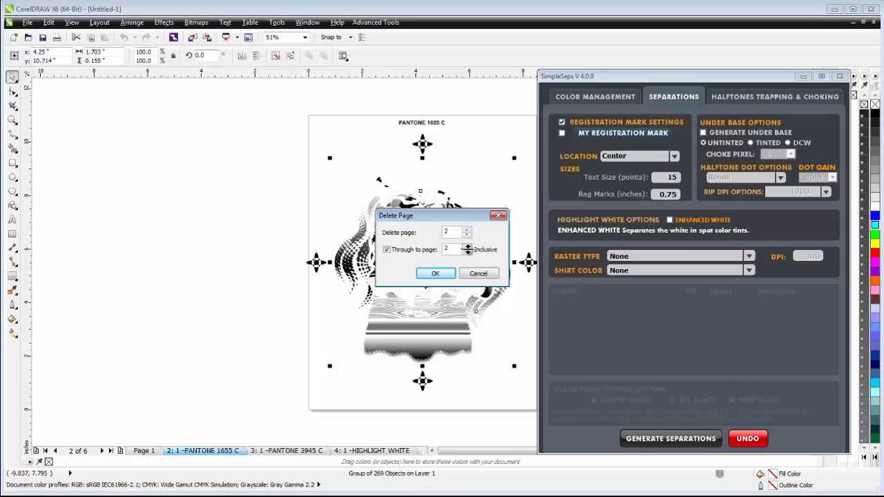
{"action": "left_click", "coordinate": [436, 273]}
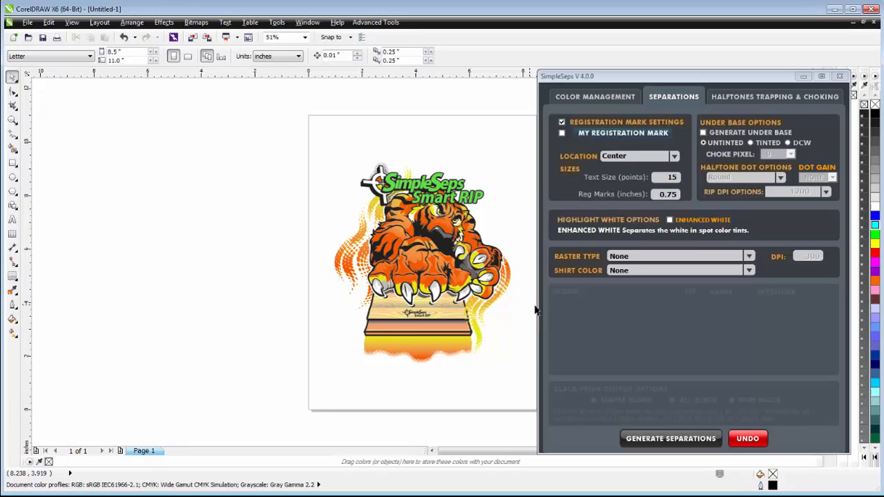
{"action": "mouse_move", "coordinate": [600, 259]}
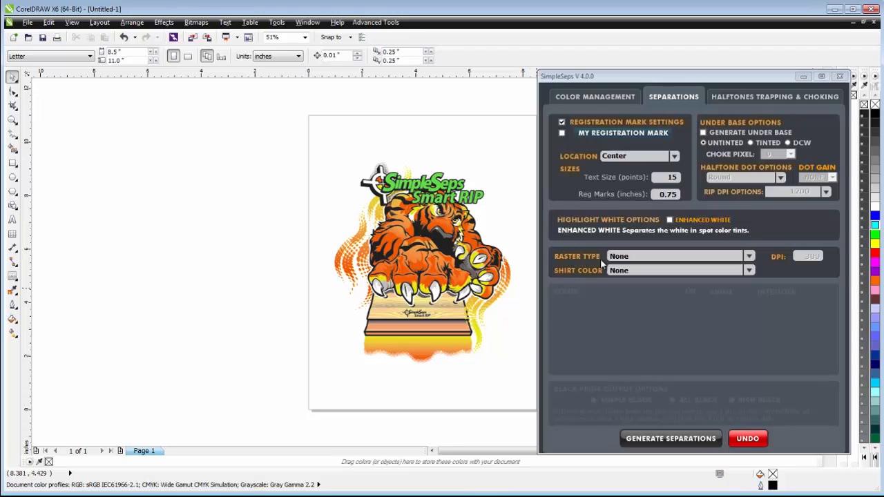
Step: Set Raster Type to GrayScale and regenerate the separations at 1440 DPI, producing six pages
{"action": "left_click", "coordinate": [748, 255]}
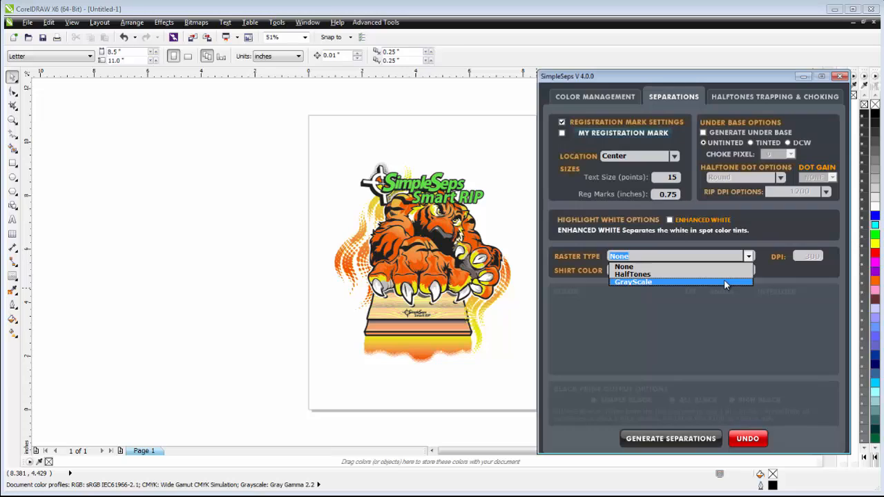
{"action": "left_click", "coordinate": [632, 282]}
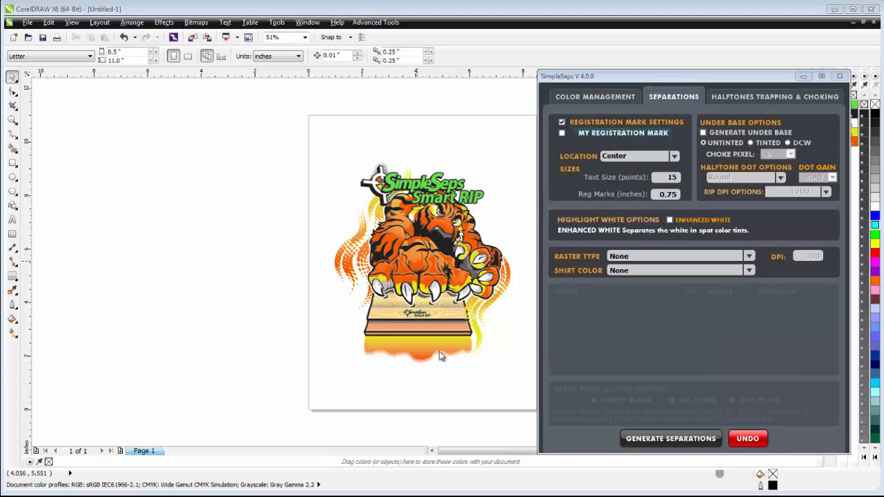
{"action": "mouse_move", "coordinate": [785, 262]}
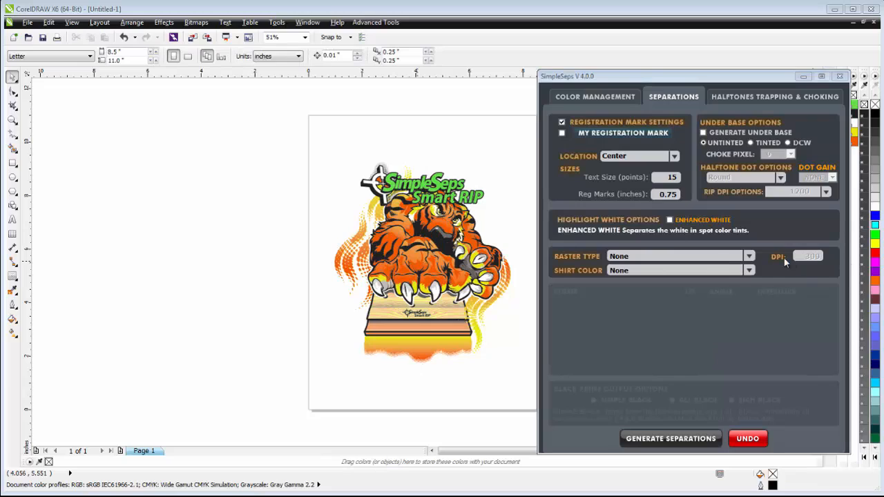
{"action": "left_click", "coordinate": [748, 256]}
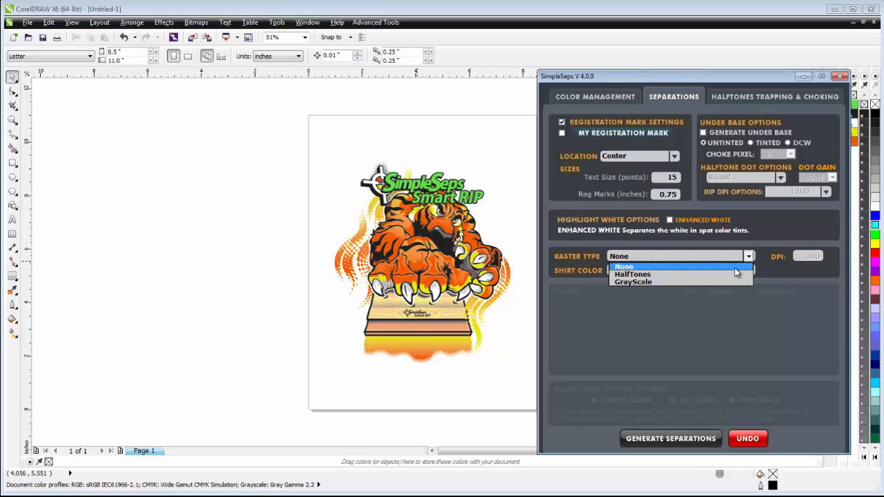
{"action": "mouse_move", "coordinate": [731, 282]}
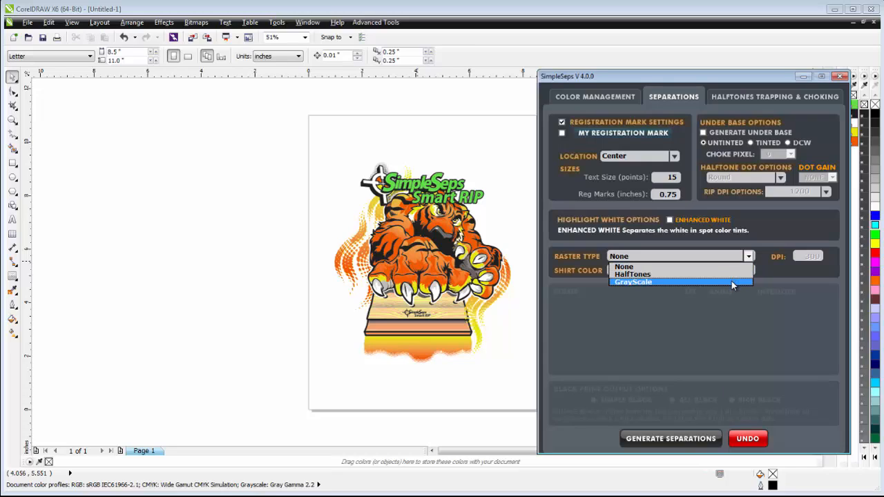
{"action": "left_click", "coordinate": [633, 282]}
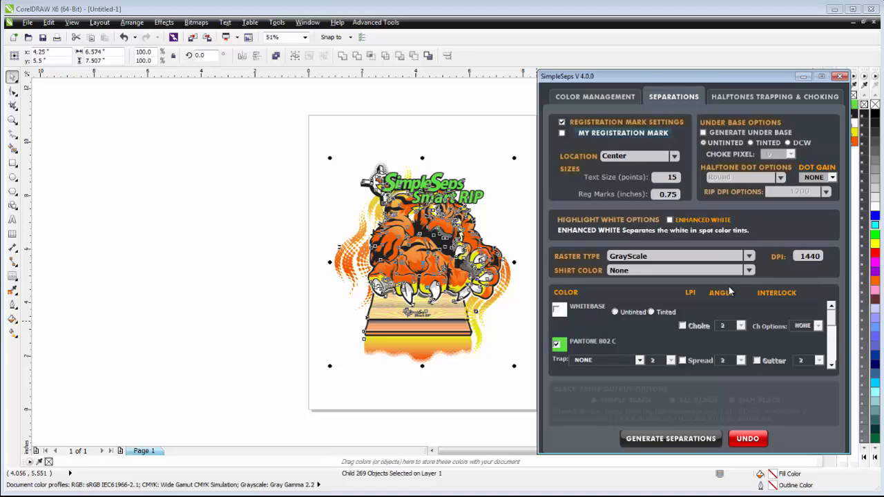
{"action": "mouse_move", "coordinate": [613, 345]}
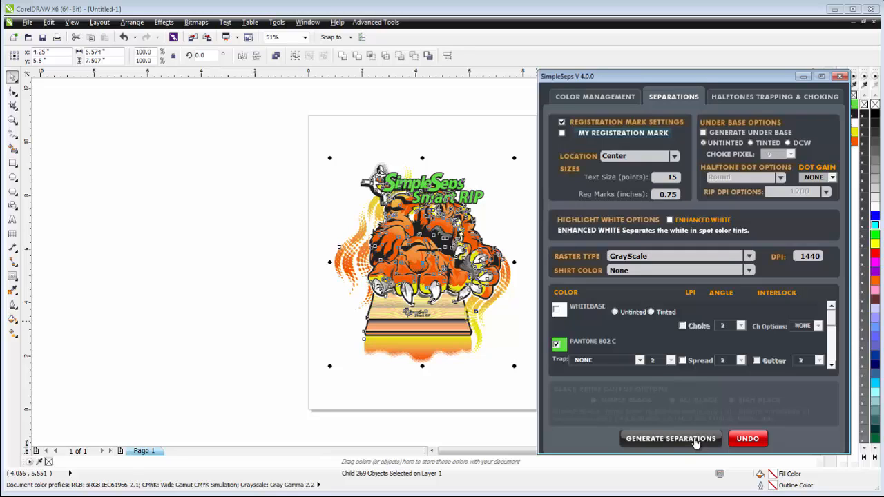
{"action": "left_click", "coordinate": [670, 440]}
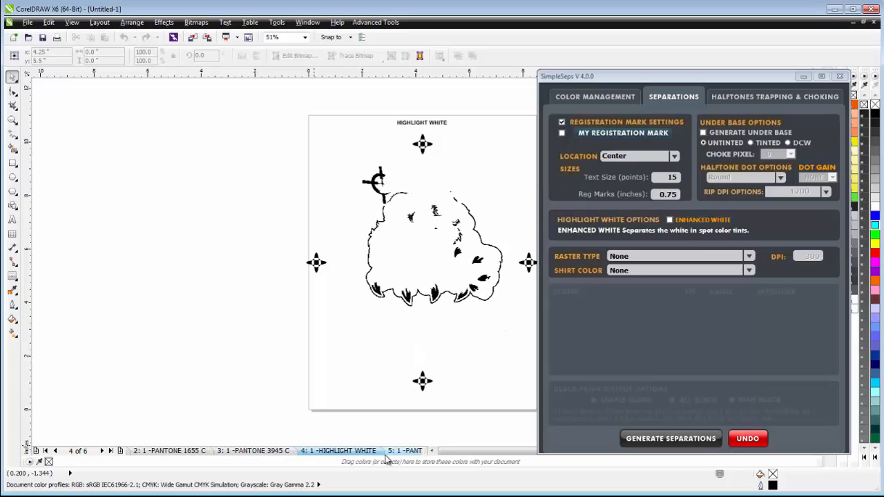
Step: Review the Hexachrome Black and Highlight White plates, then delete all separation pages via Layout > Delete Page
{"action": "left_click", "coordinate": [105, 452]}
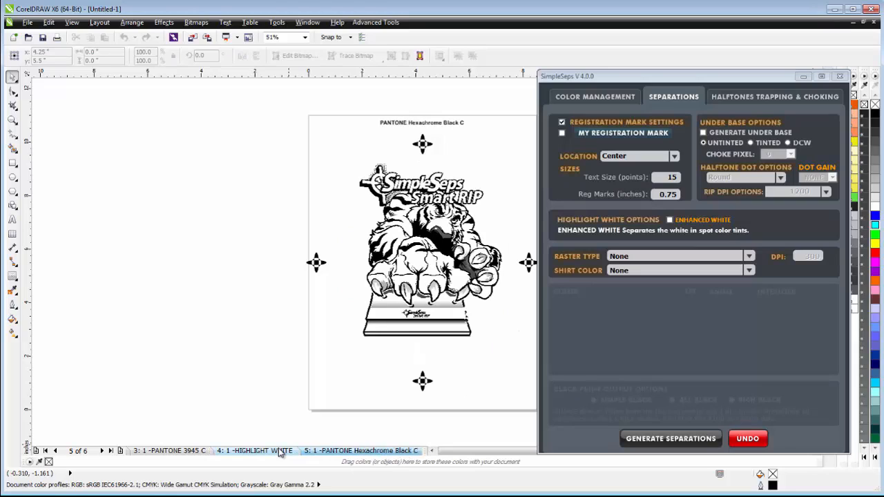
{"action": "left_click", "coordinate": [258, 450]}
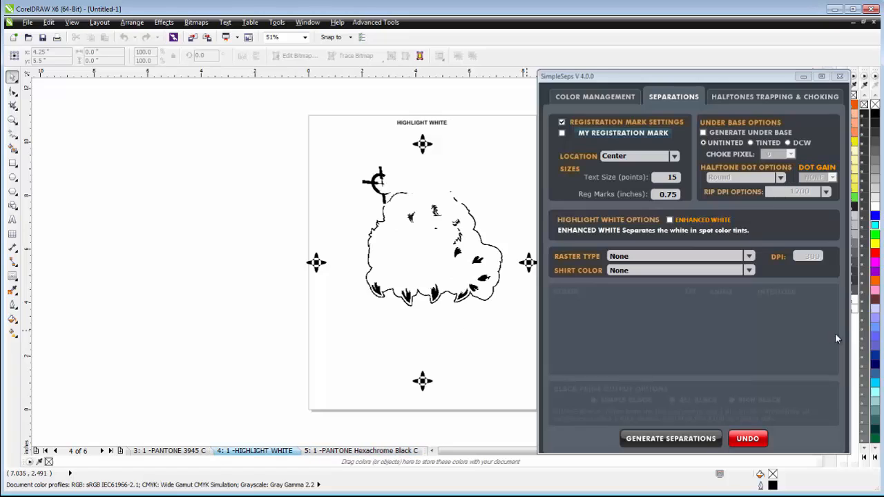
{"action": "mouse_move", "coordinate": [94, 29]}
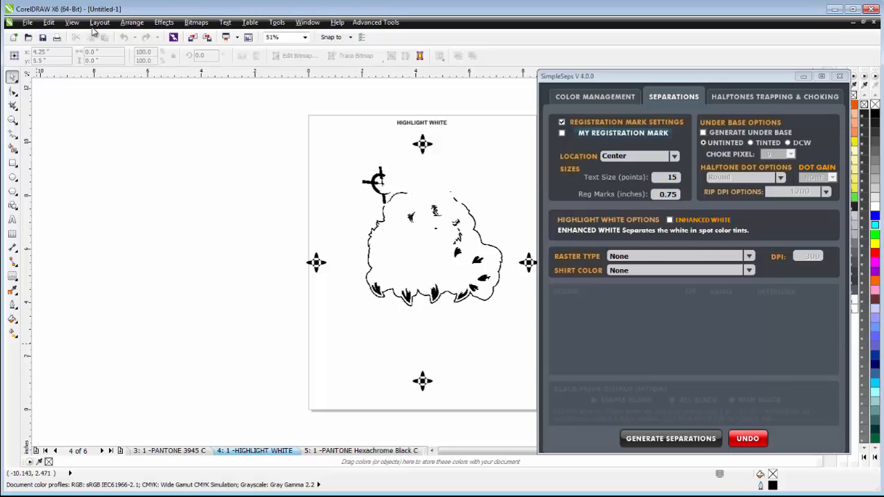
{"action": "left_click", "coordinate": [100, 22]}
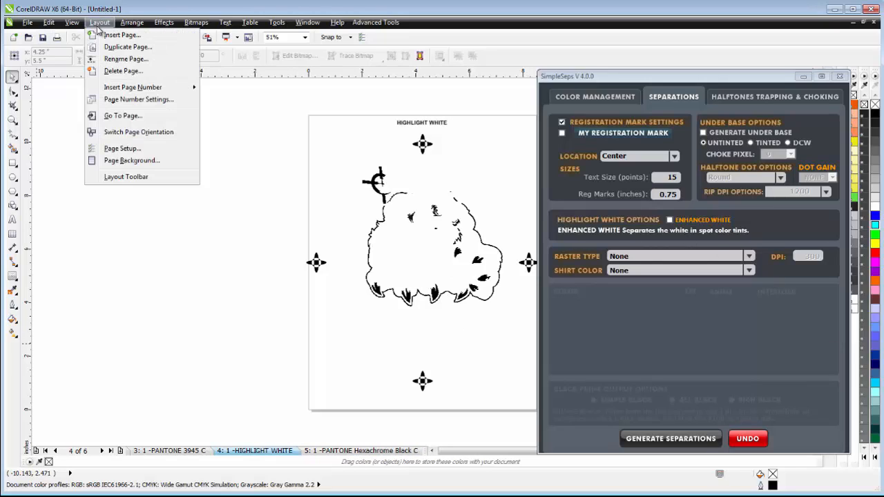
{"action": "left_click", "coordinate": [123, 71]}
{"action": "type", "text": "2"}
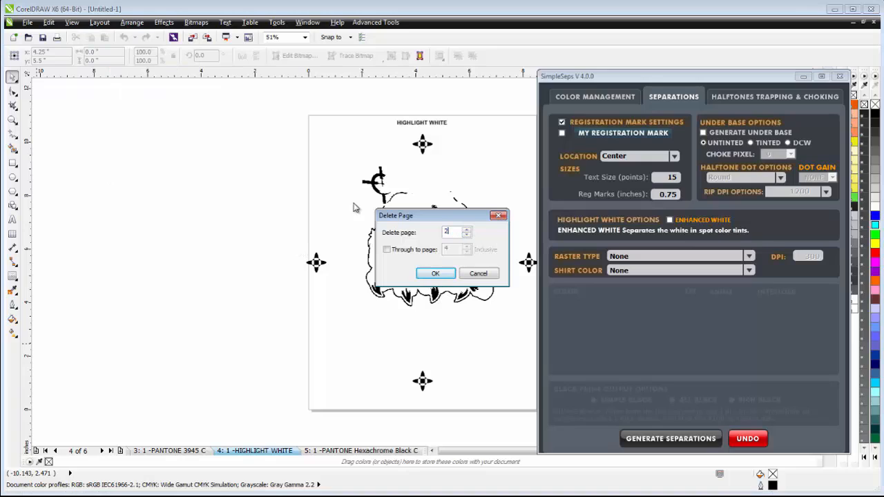
{"action": "left_click", "coordinate": [386, 249]}
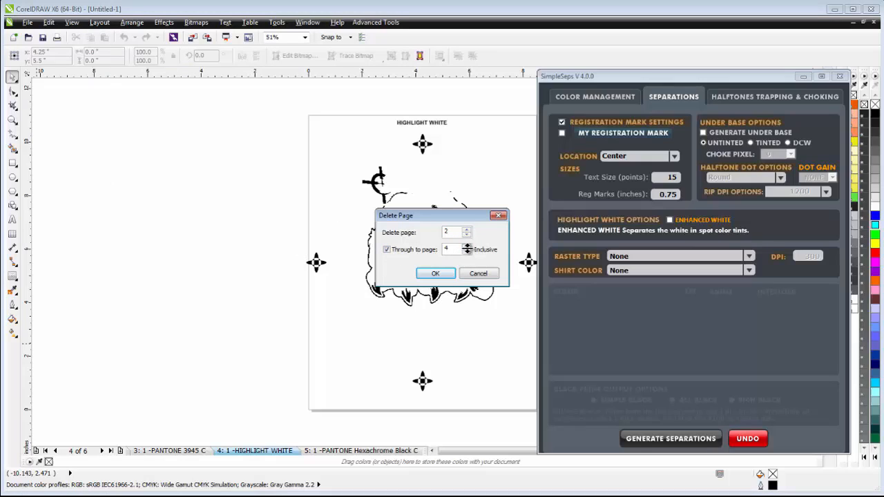
{"action": "left_click", "coordinate": [467, 246]}
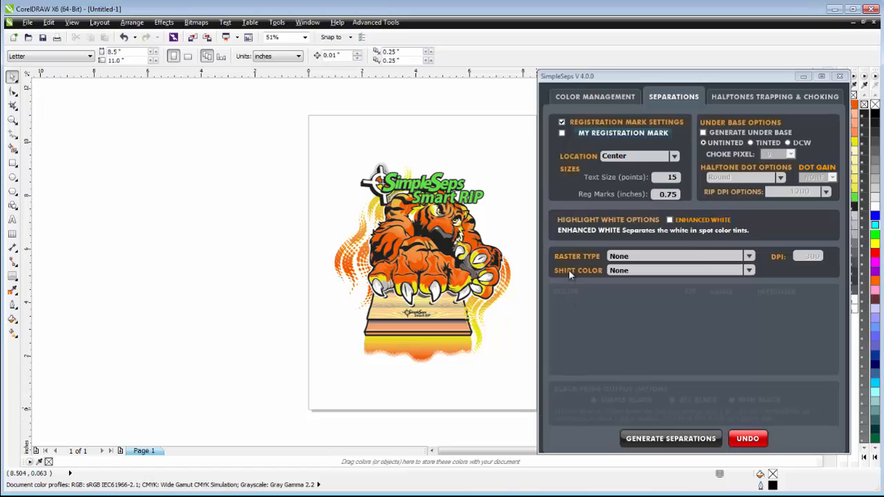
Step: Set Raster Type to HalfTones with a choke on the white base and a spread on the first Pantone ink
{"action": "left_click", "coordinate": [748, 255]}
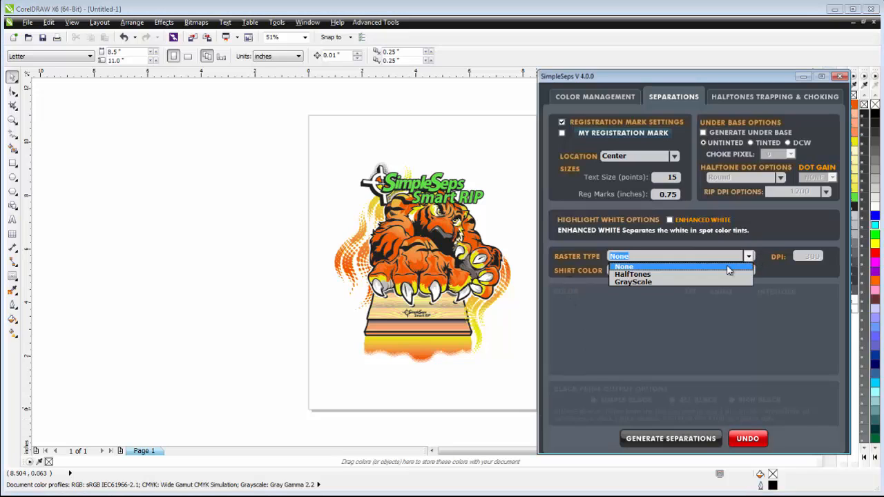
{"action": "left_click", "coordinate": [632, 273]}
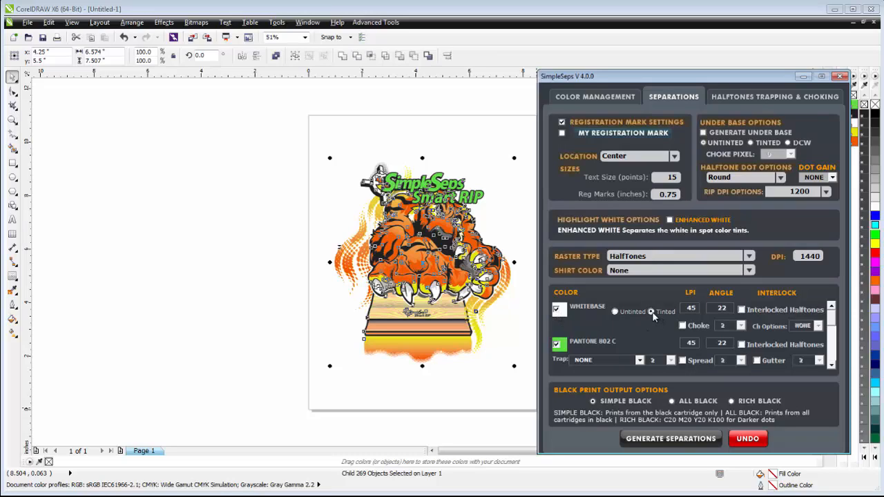
{"action": "left_click", "coordinate": [682, 326]}
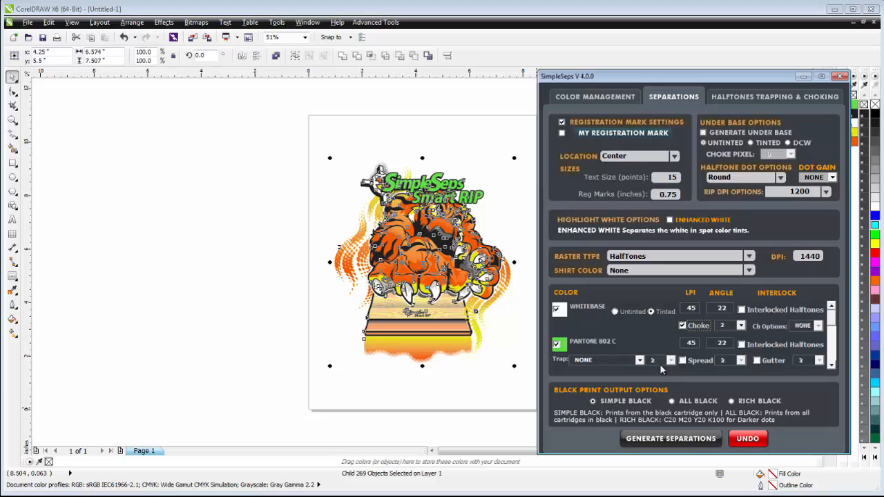
{"action": "left_click", "coordinate": [682, 359]}
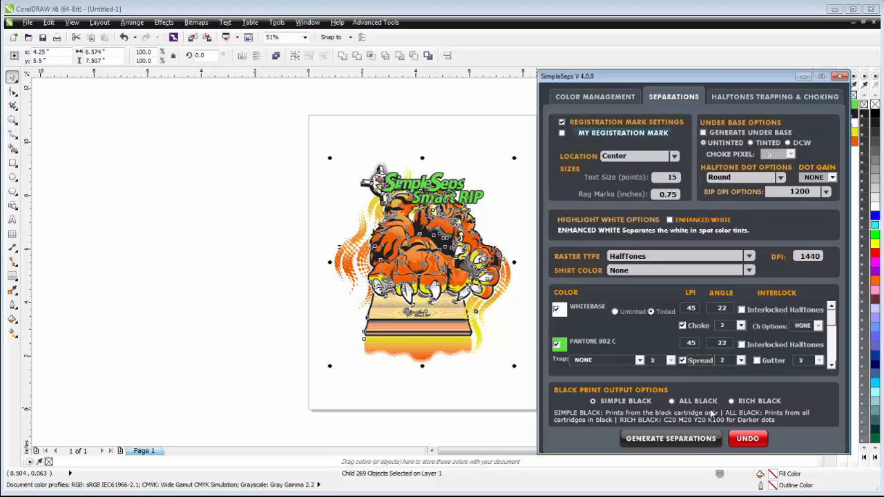
Step: Enable Enhanced White, interlocked halftones for PANTONE 1655 C, and Rich Black output
{"action": "scroll", "scroll_direction": "down", "scroll_amount": 3}
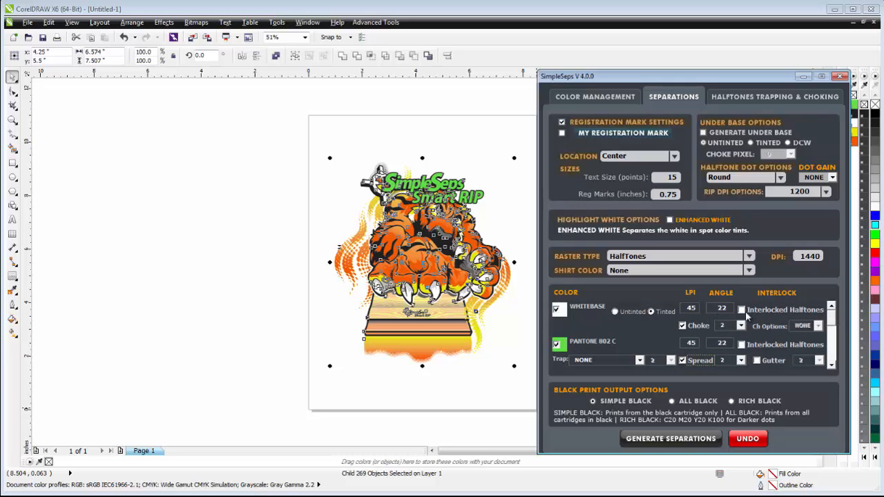
{"action": "left_click", "coordinate": [740, 309]}
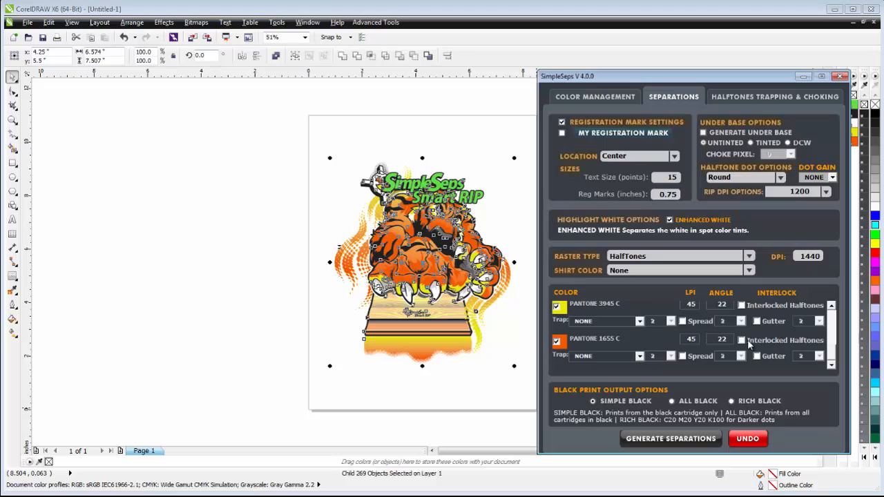
{"action": "left_click", "coordinate": [742, 339]}
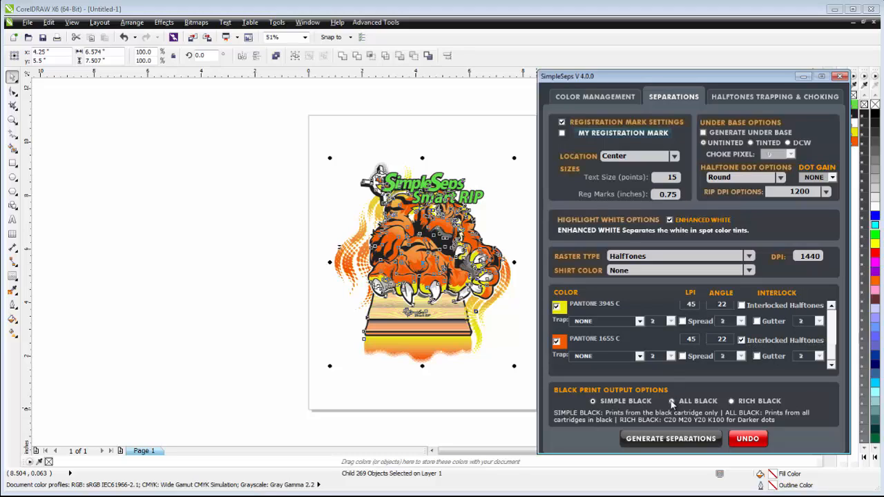
{"action": "left_click", "coordinate": [668, 401]}
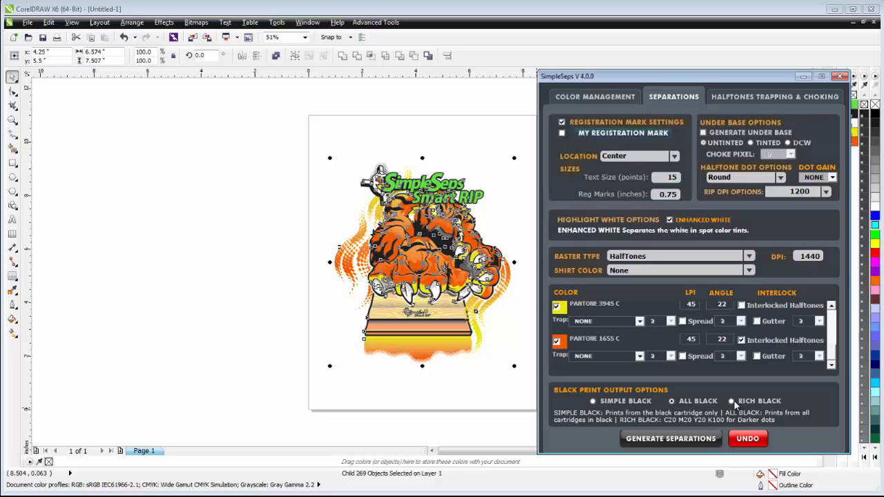
Step: Generate the eight halftone separation pages and view the PANTONE 3945 C plate
{"action": "left_click", "coordinate": [671, 439]}
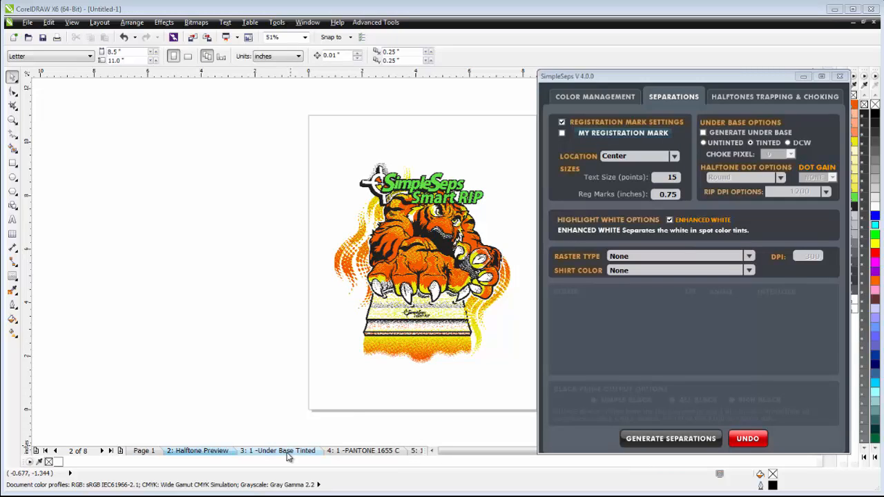
{"action": "left_click", "coordinate": [374, 450]}
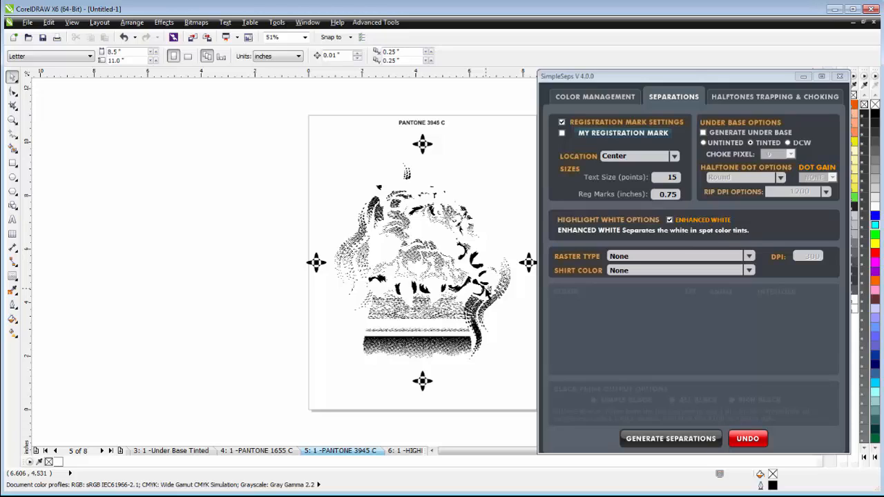
{"action": "mouse_move", "coordinate": [500, 306]}
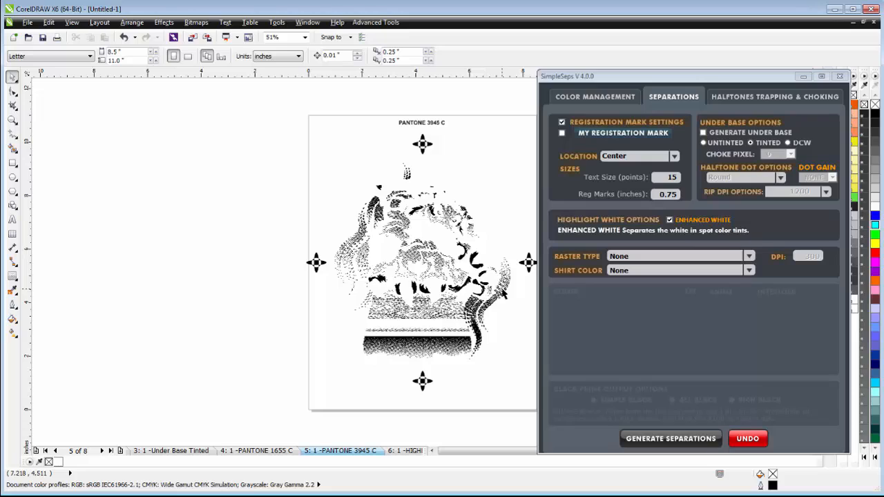